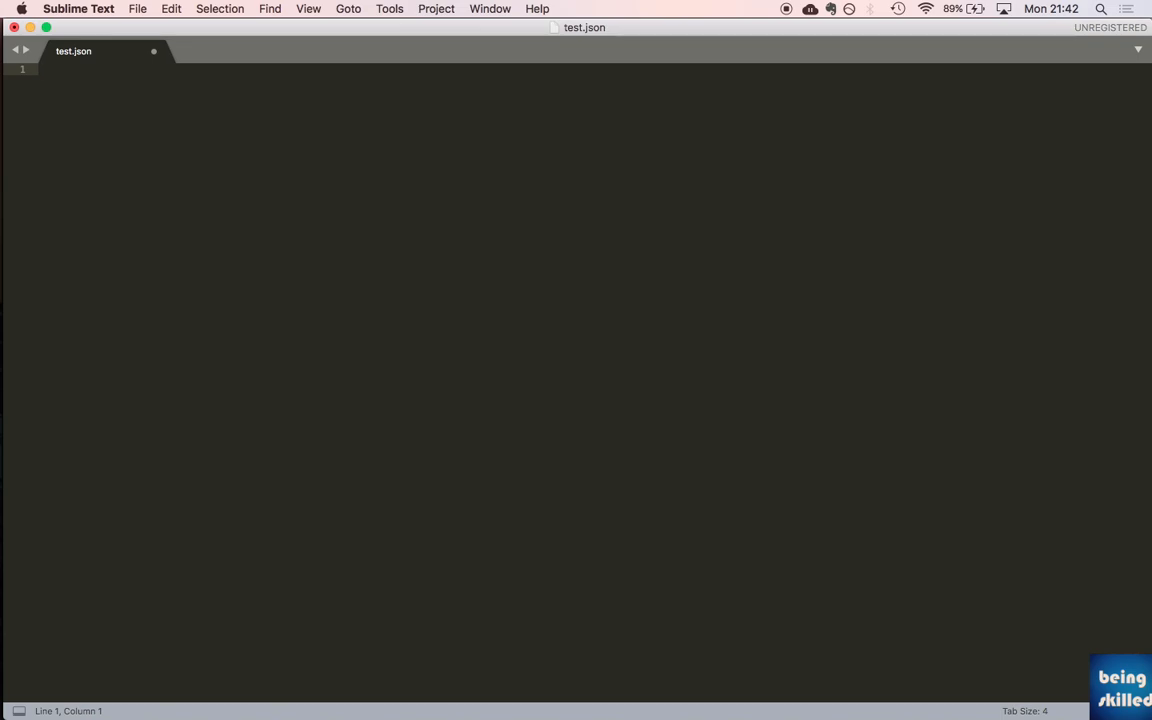
Step: Enter {"id":5,"name":"BeingSkilled"} as line 1 of test.json and start line 2
text({})
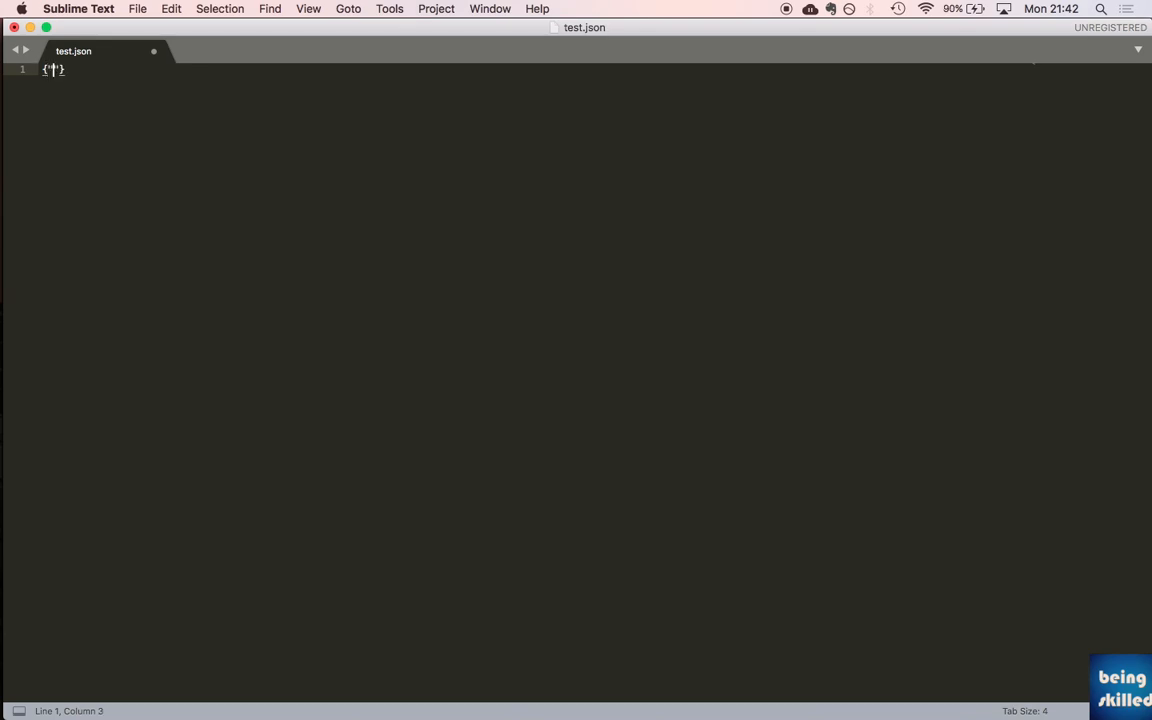
text(id":)
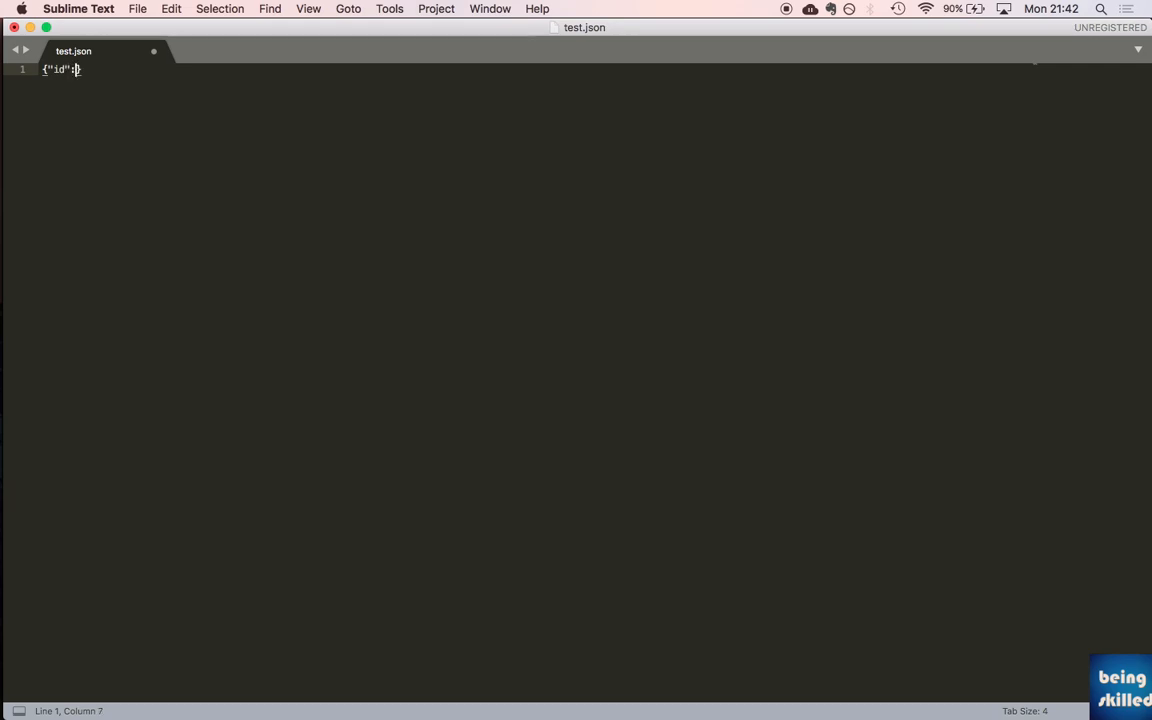
text(:)
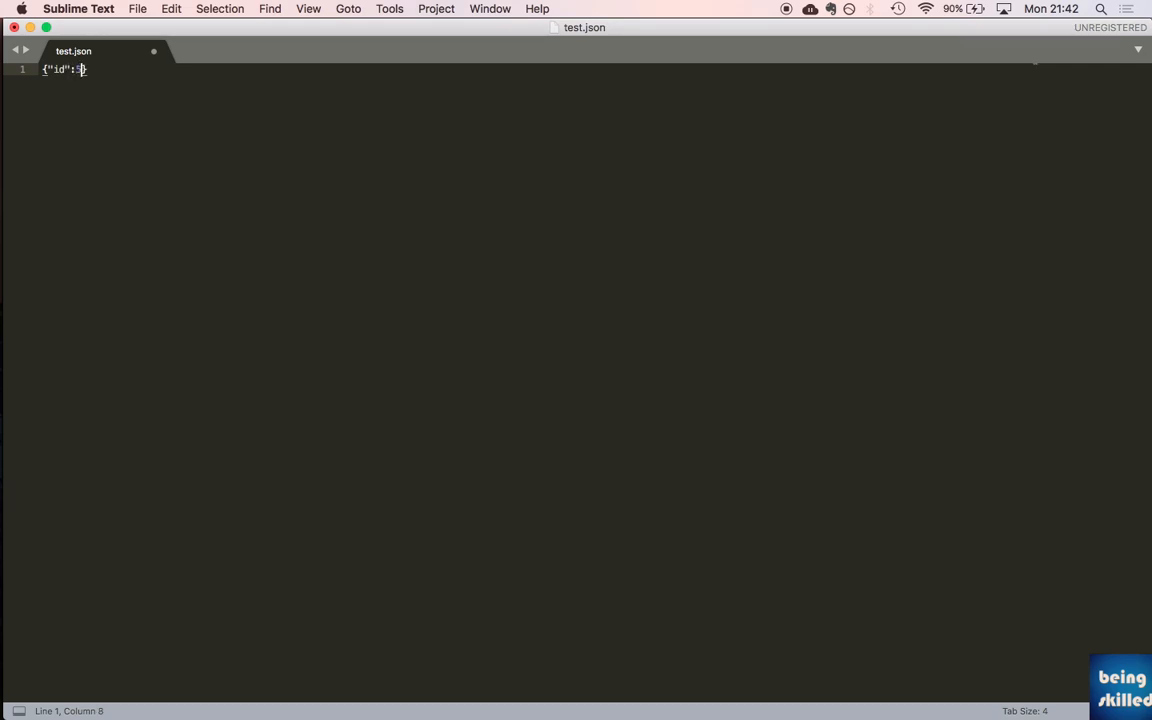
text(5,"name")
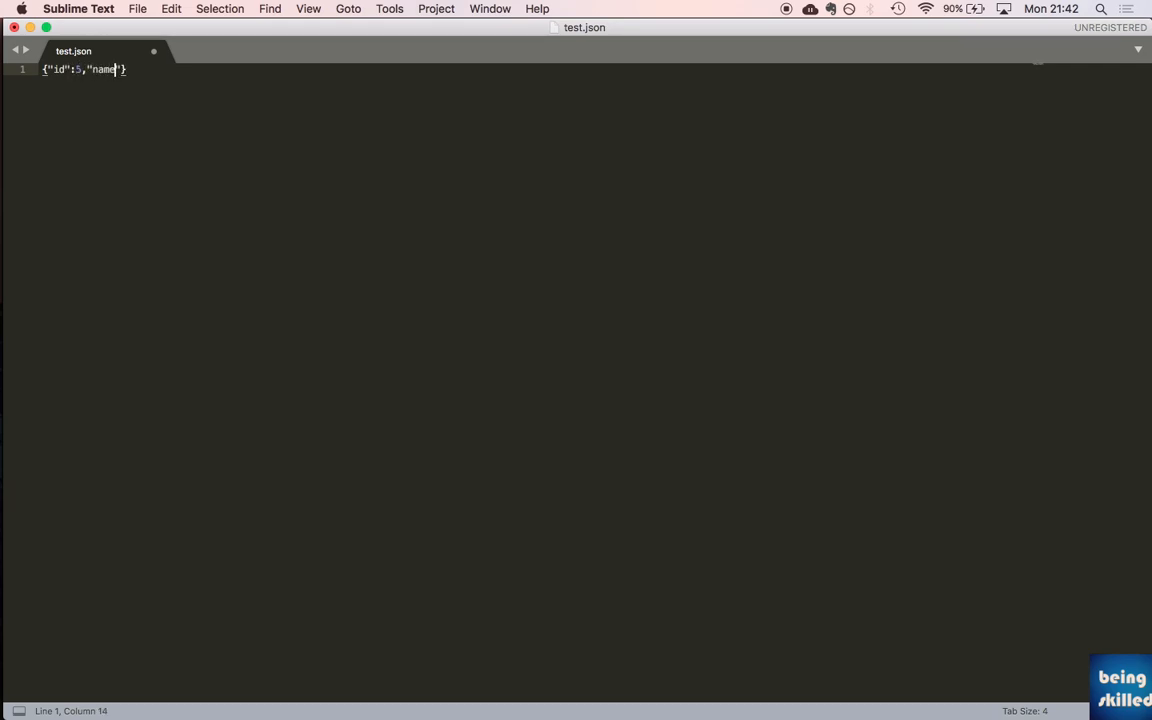
text(")
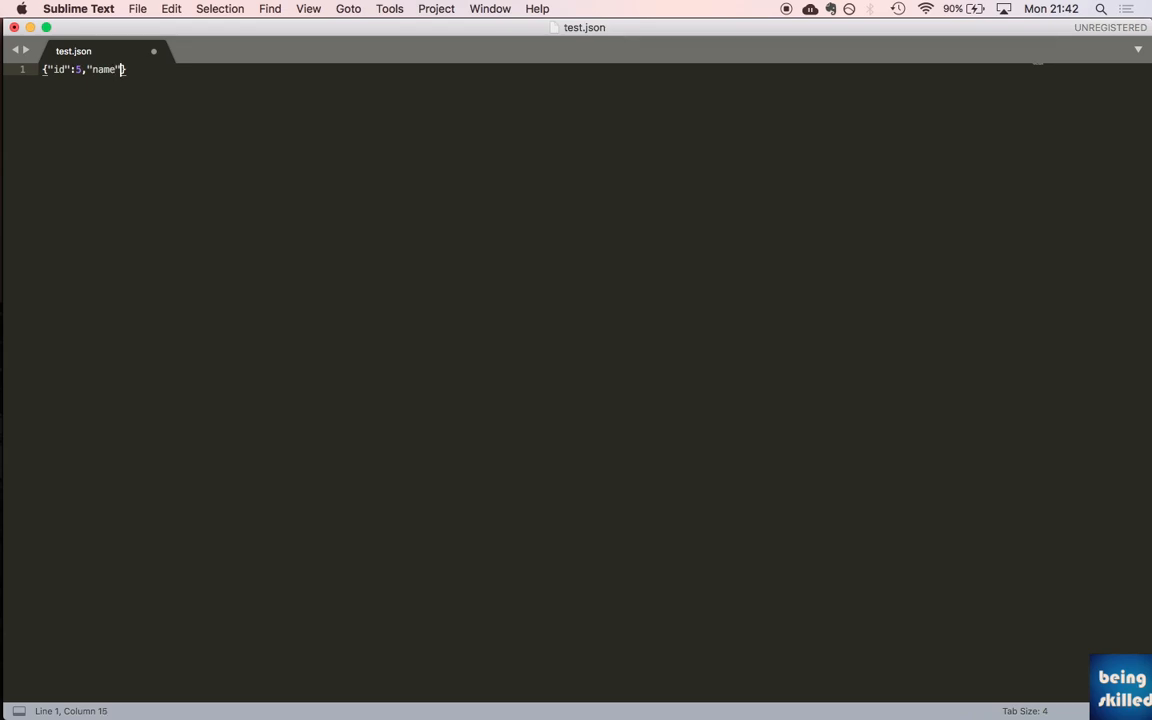
text(:"")
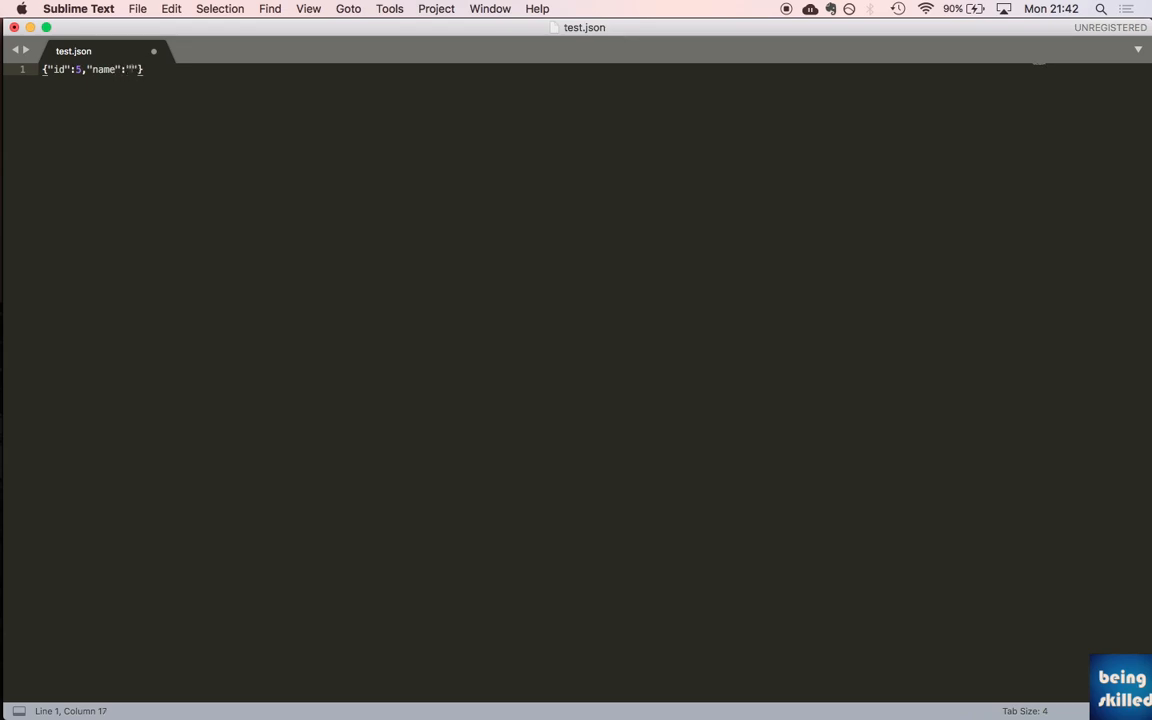
text(BeingSkilled)
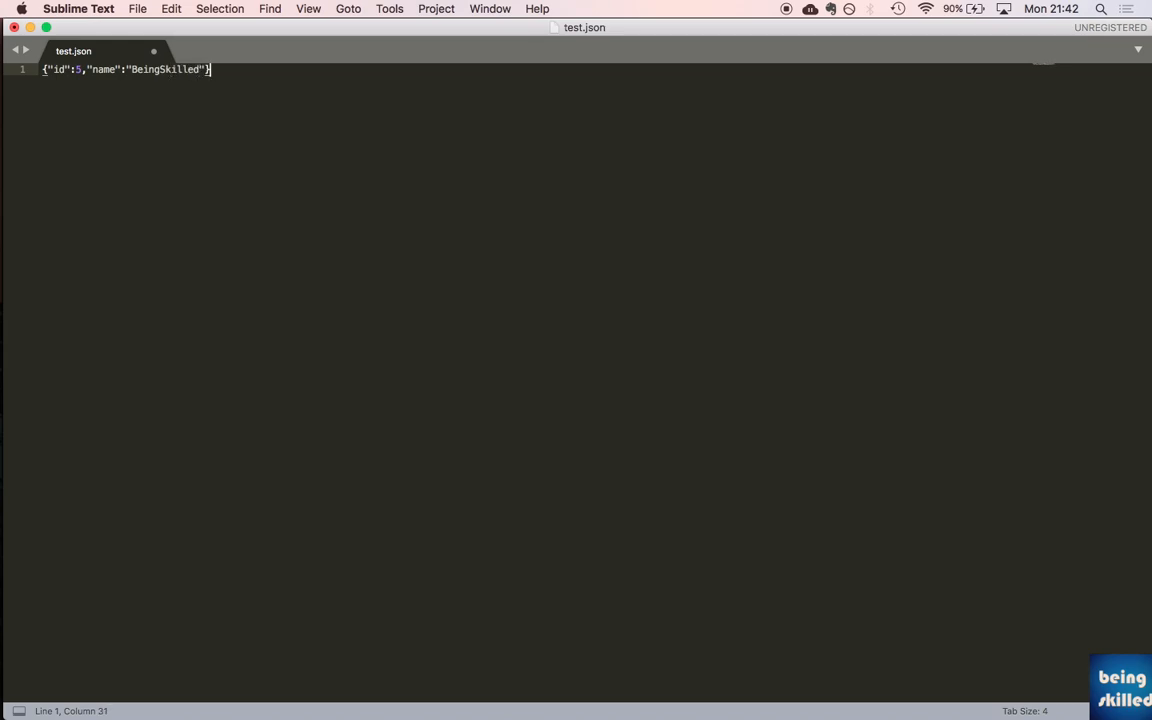
key(Return)
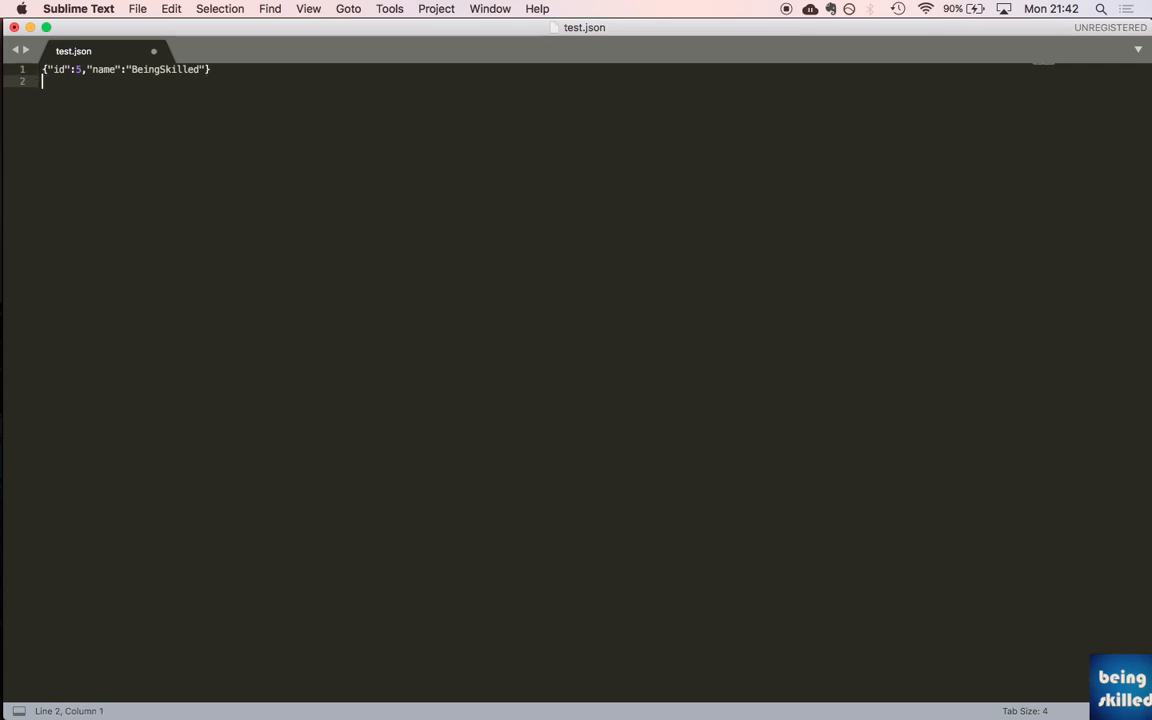
Step: Add {"id":2,"name":"John"} on line 2, save test.json, and cancel the license prompt
text(})
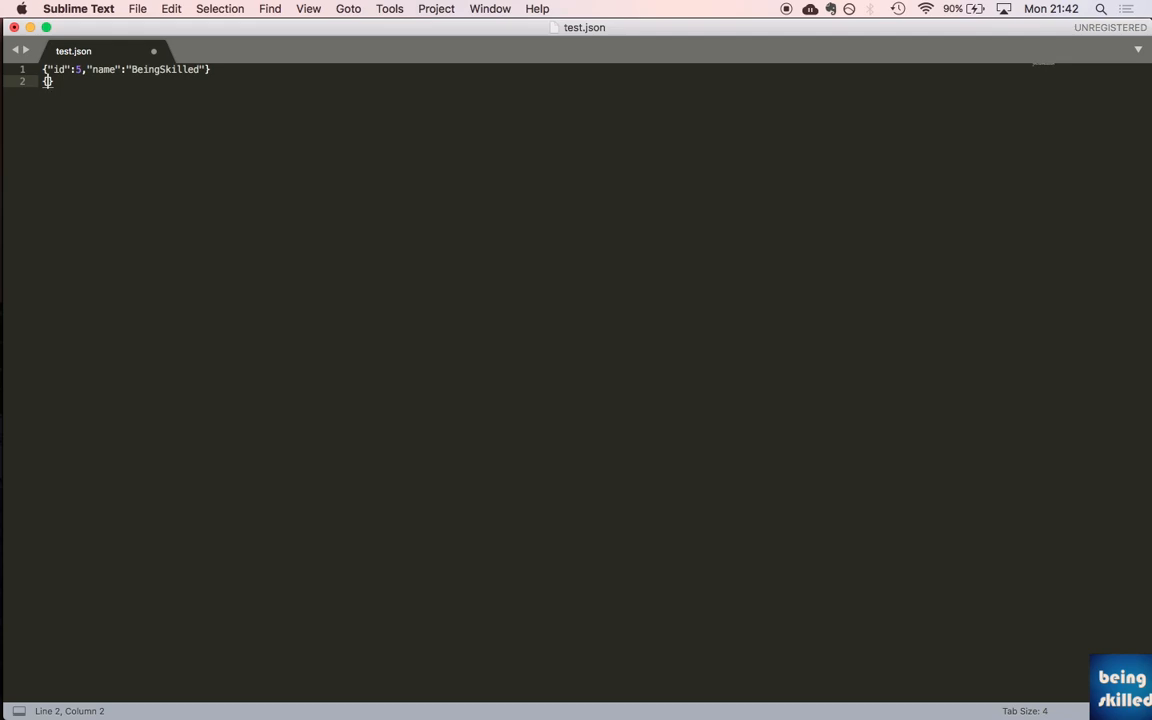
text({"id":)
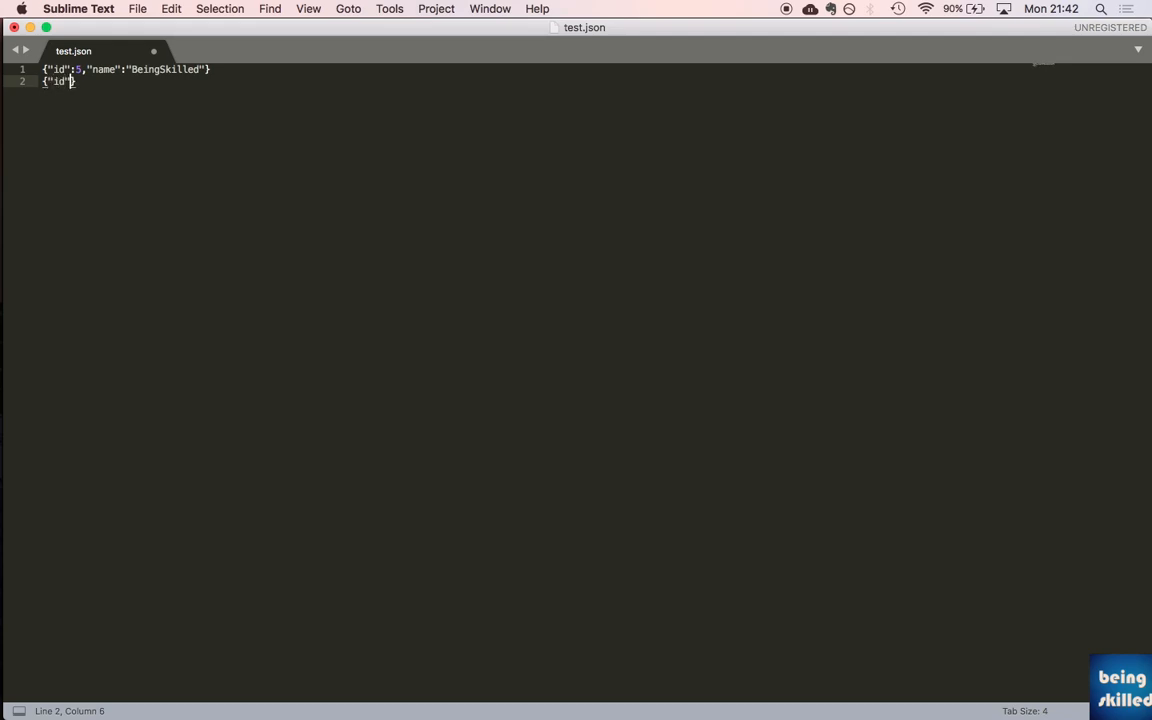
text(:)
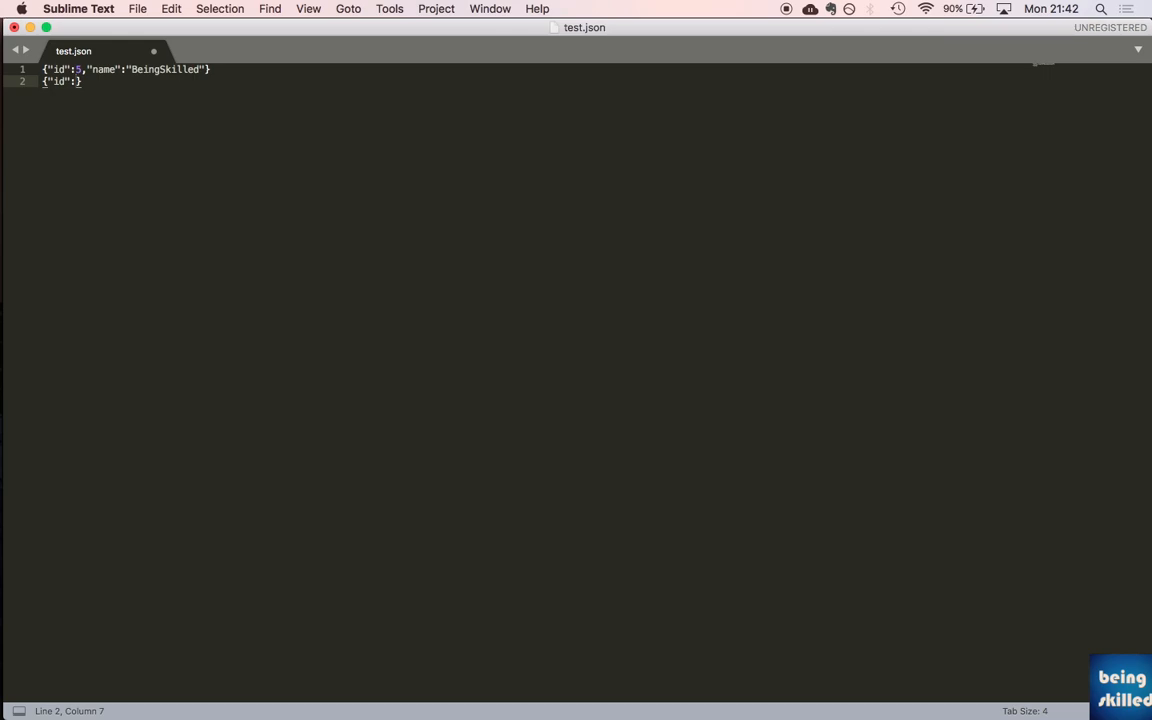
text(2,"name)
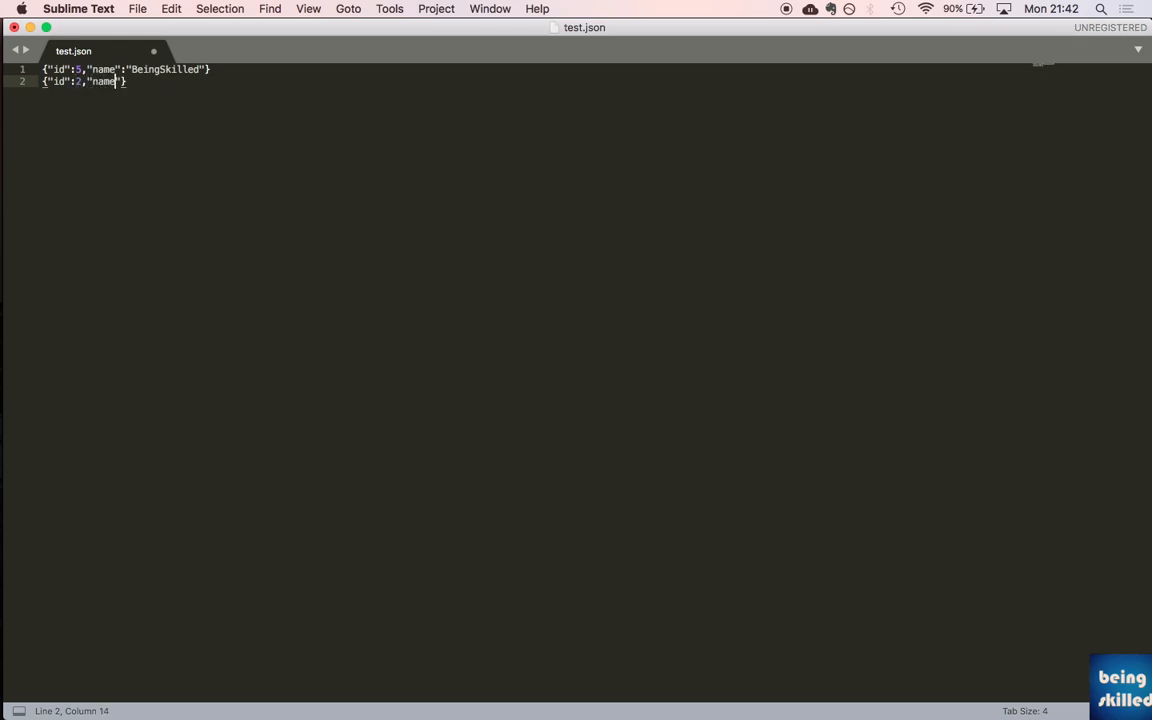
text(")
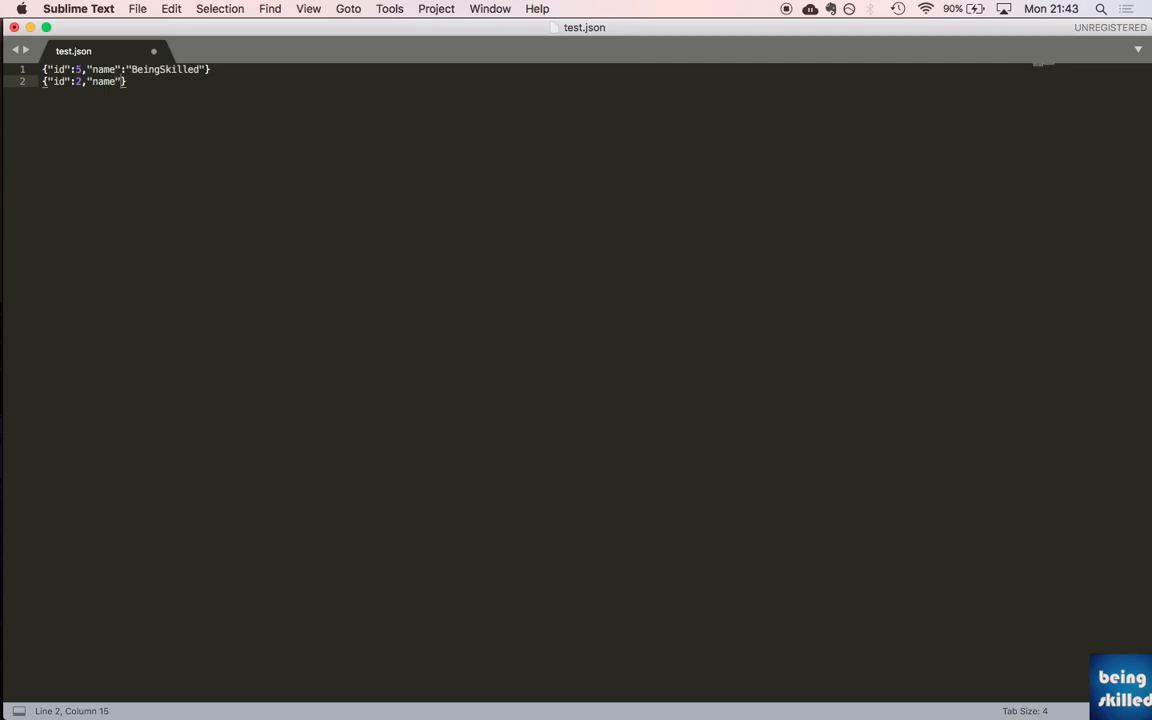
text("")
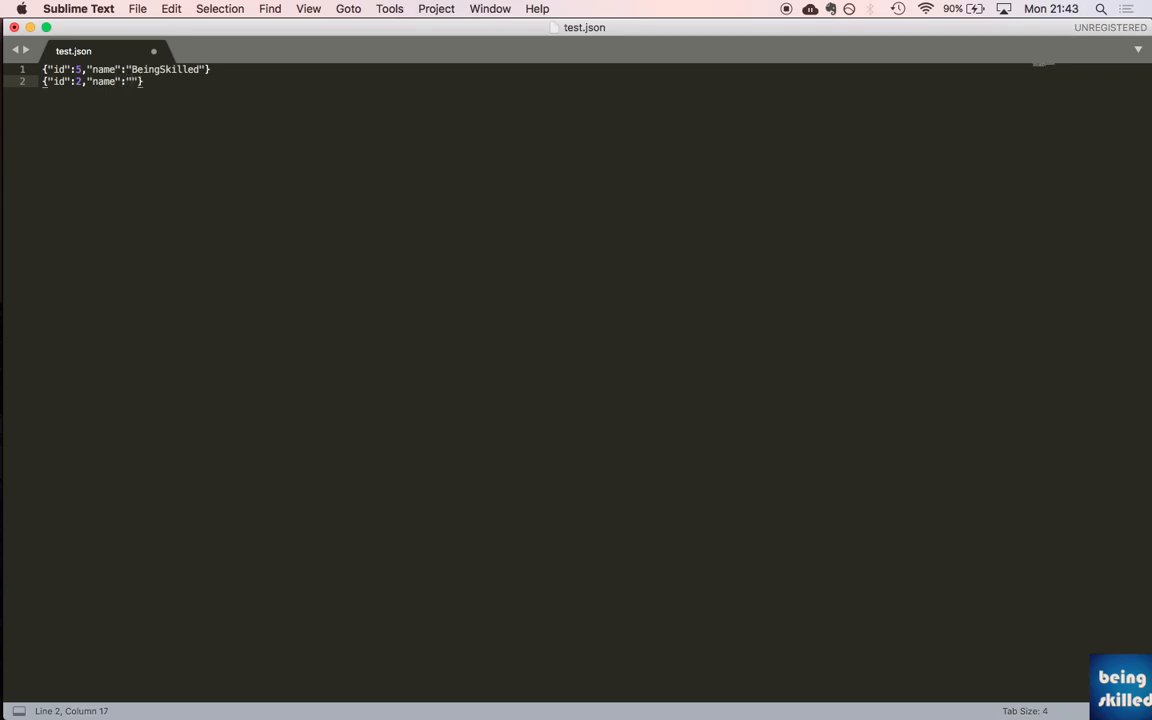
text(John)
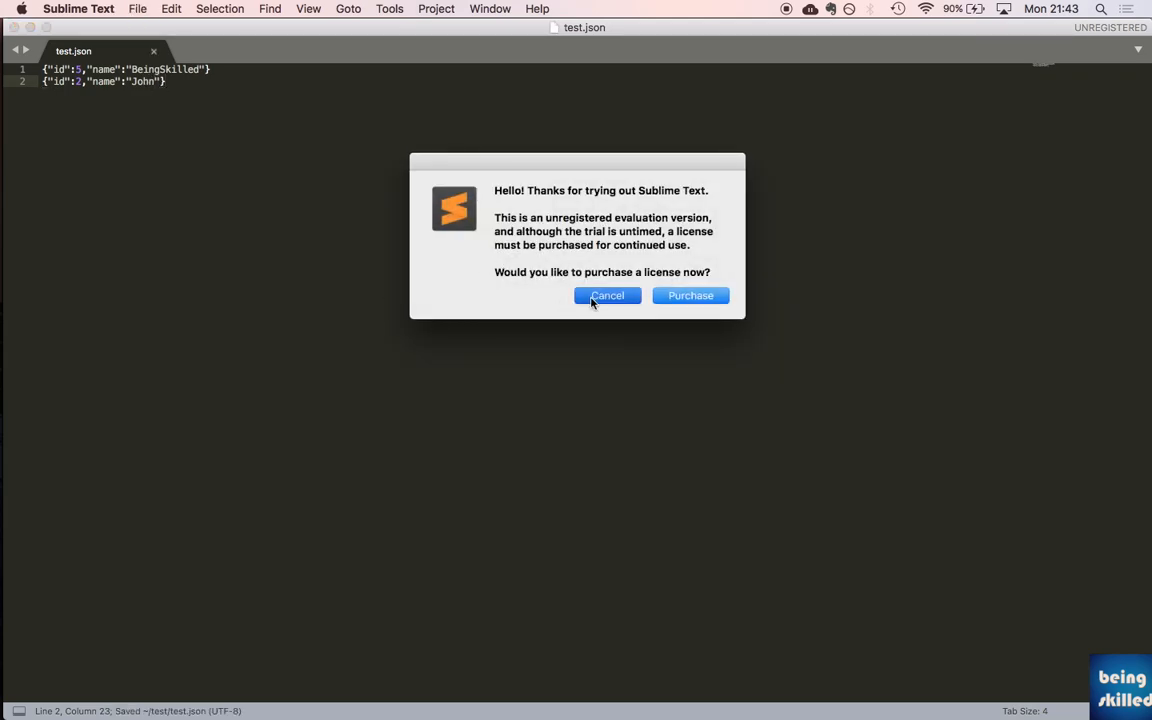
click(607, 295)
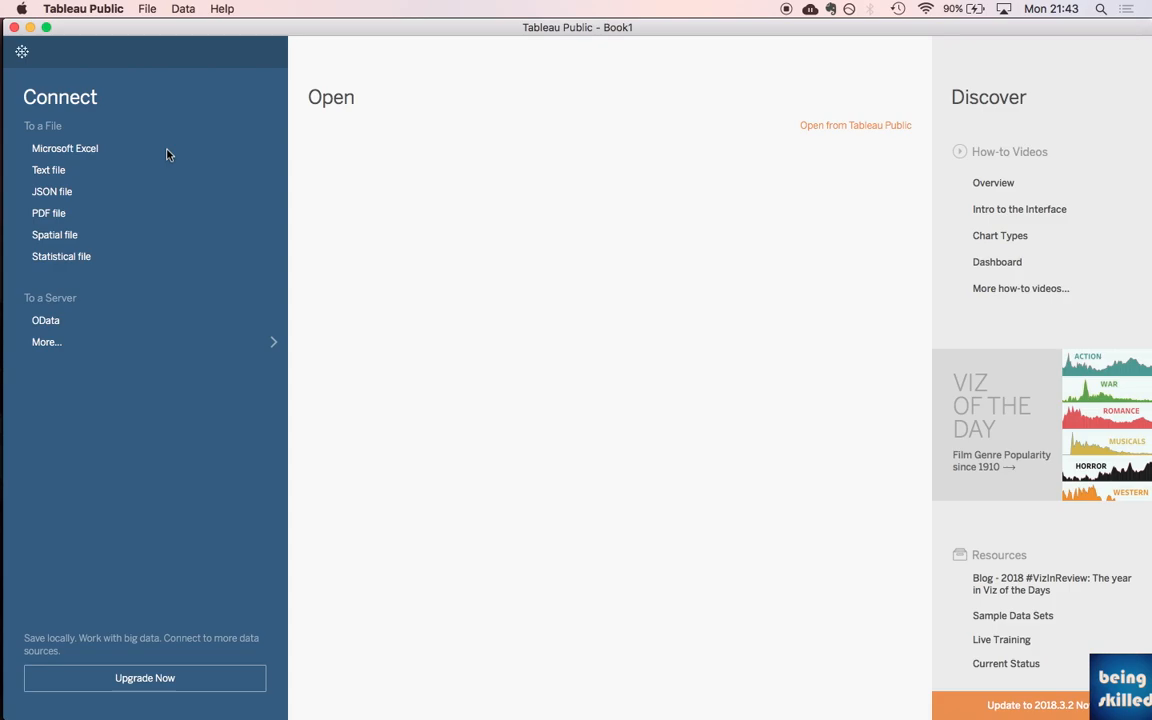
mouse_move(65, 148)
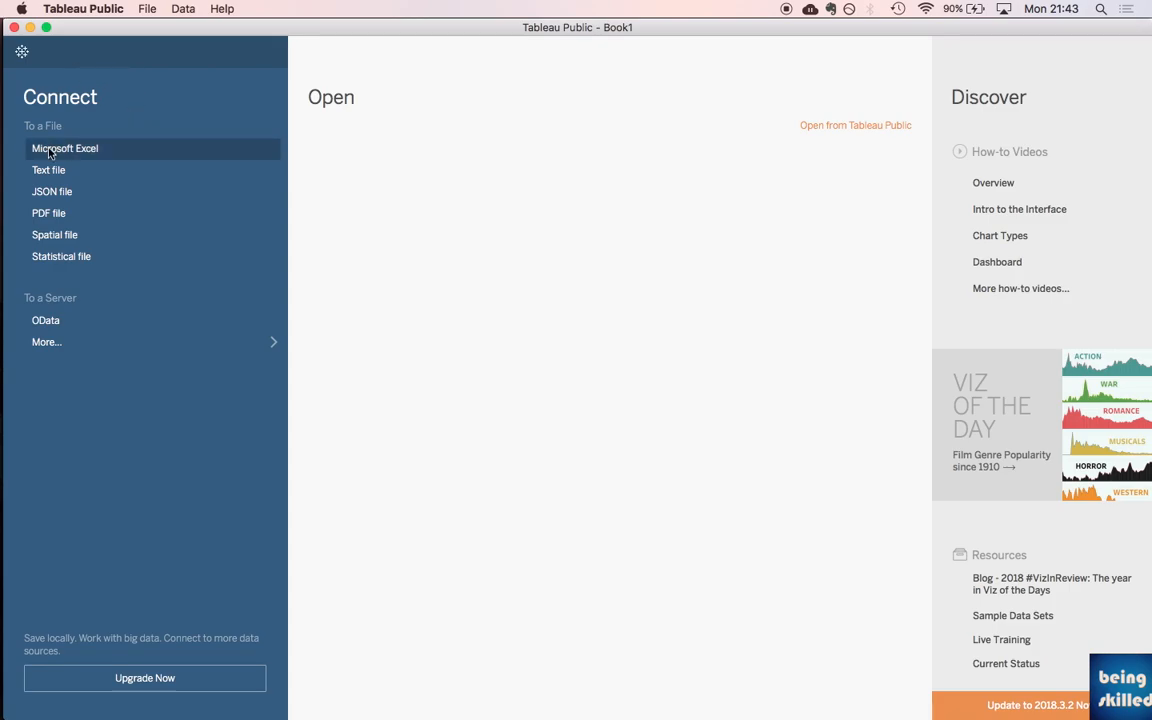
mouse_move(28, 155)
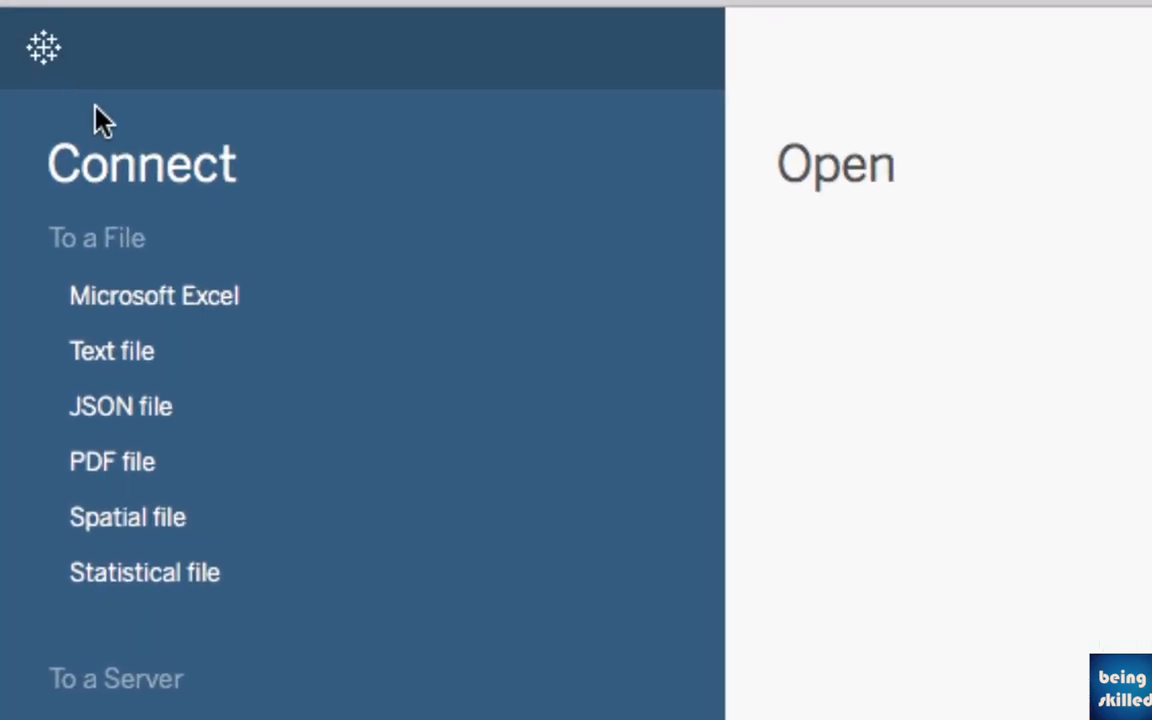
mouse_move(195, 410)
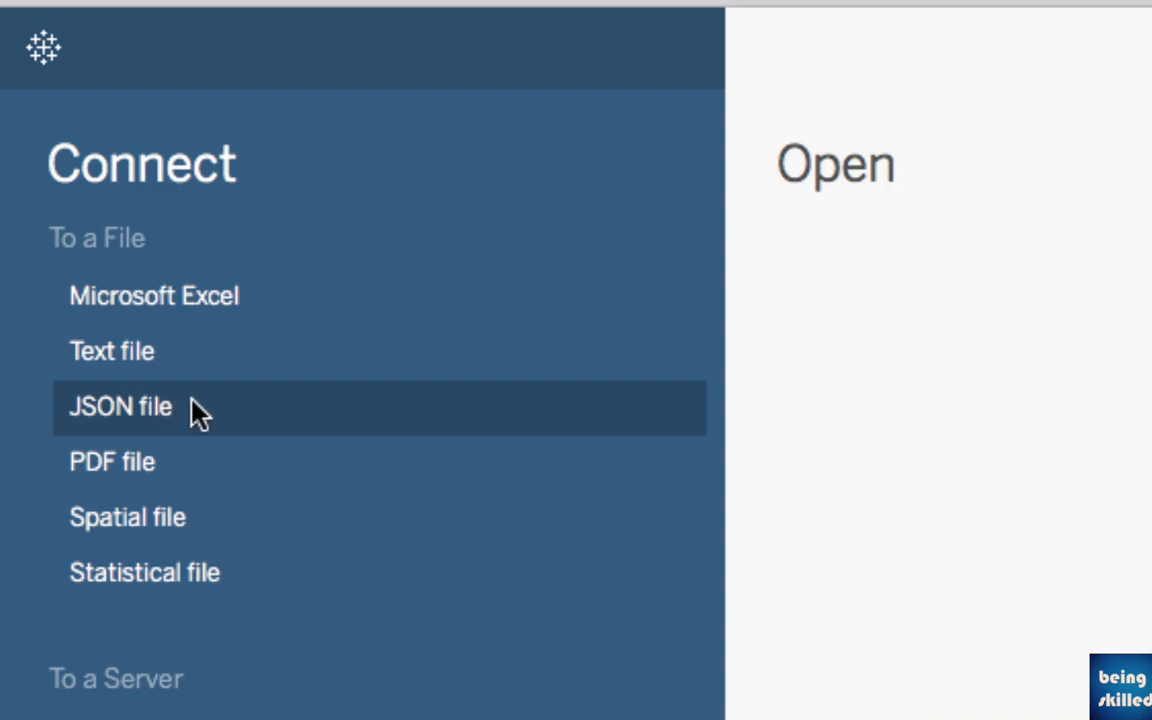
Step: Choose JSON file under Connect > To a File to browse for test.json
click(120, 406)
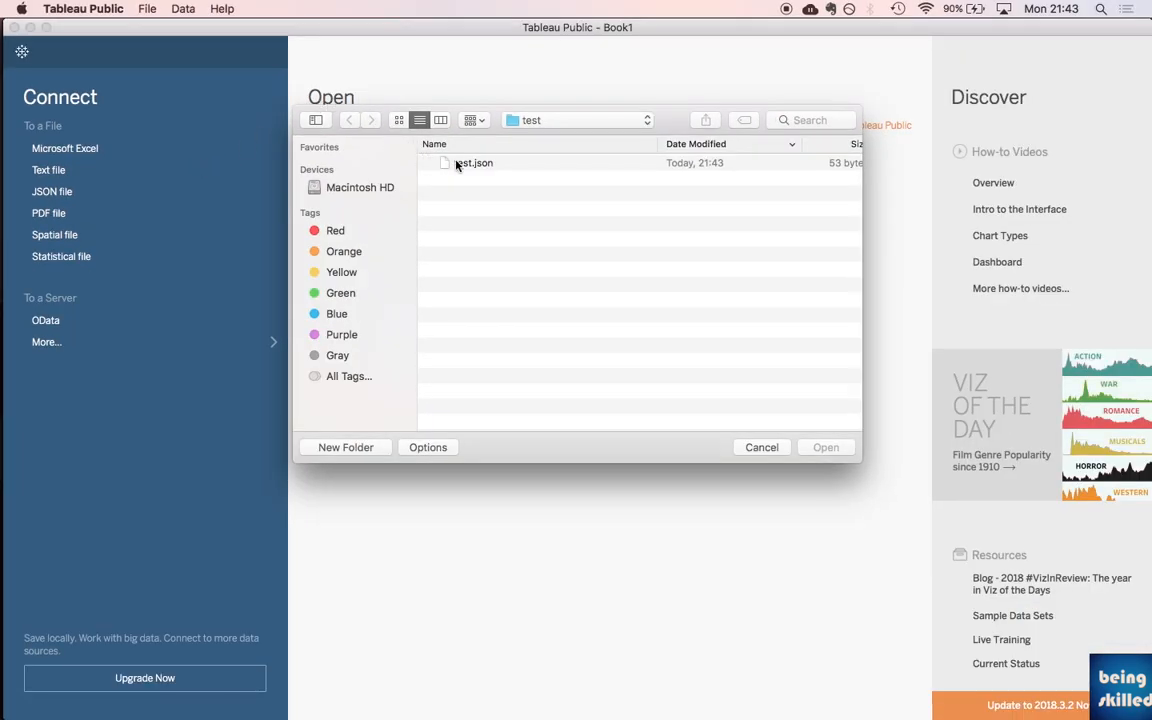
Step: Open test.json and accept the schema level holding id and name
click(473, 162)
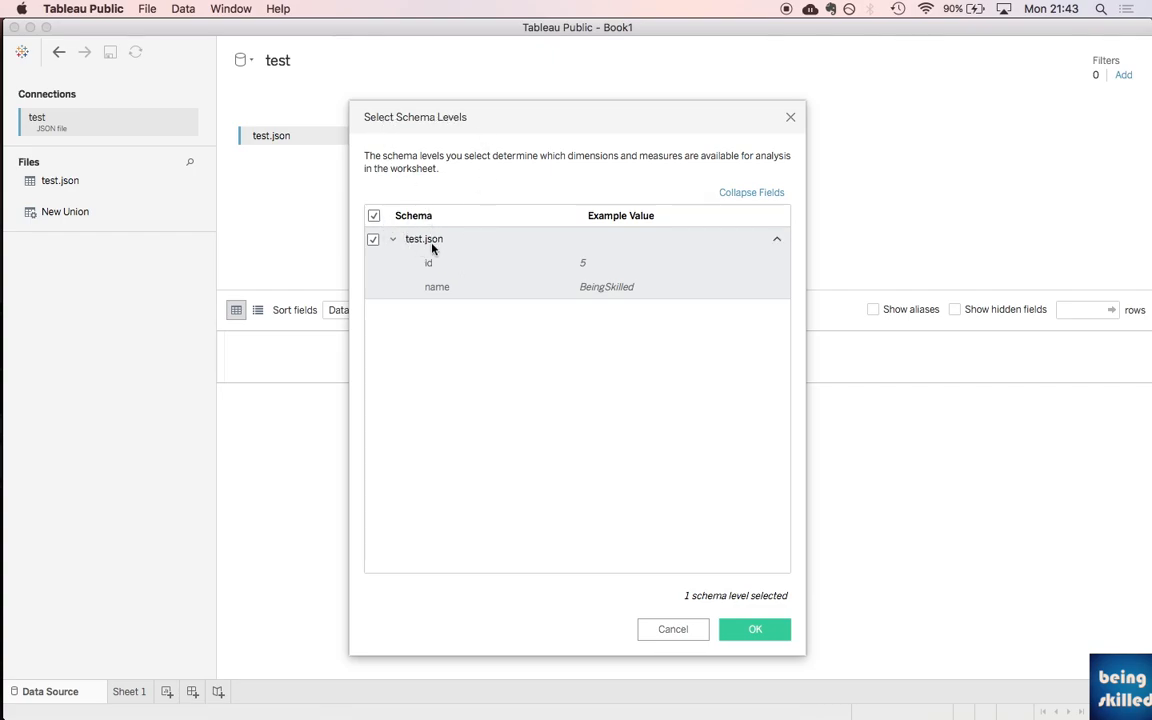
mouse_move(443, 261)
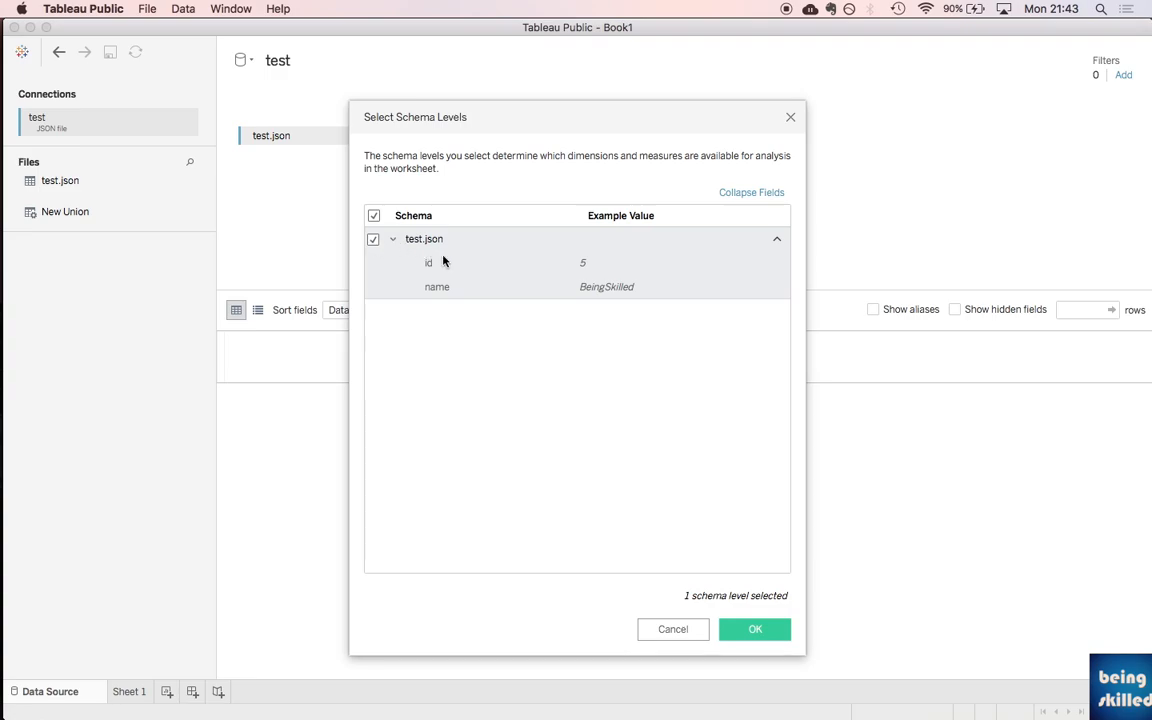
click(755, 629)
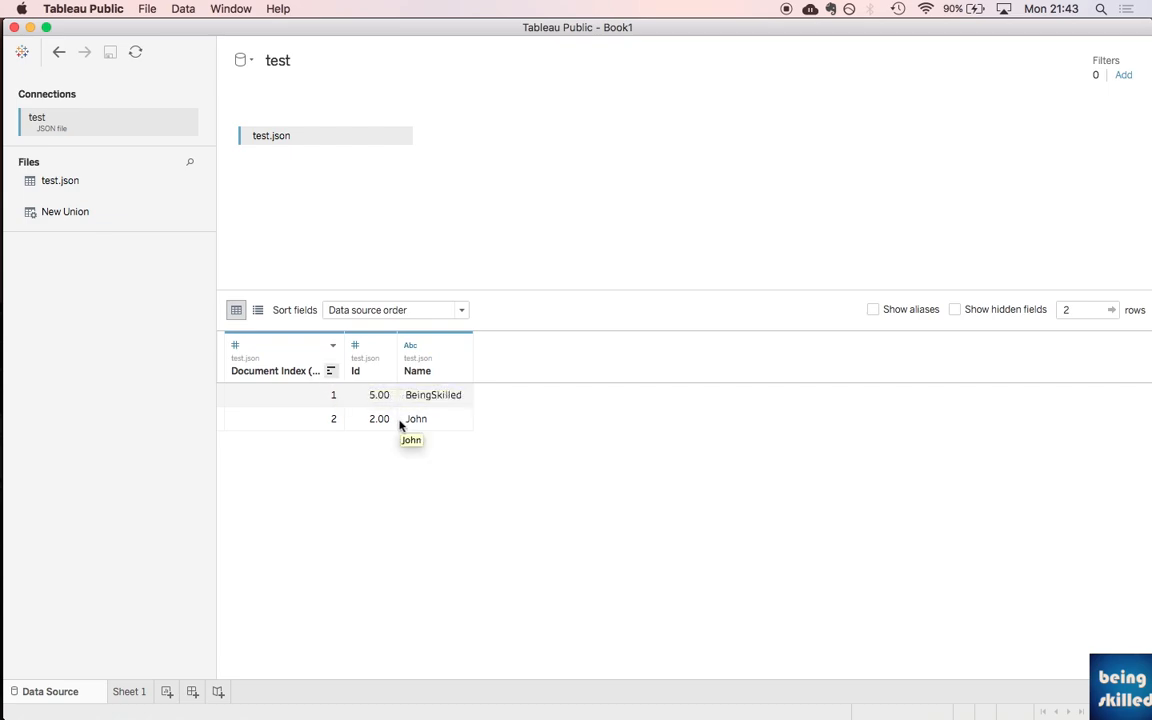
mouse_move(311, 390)
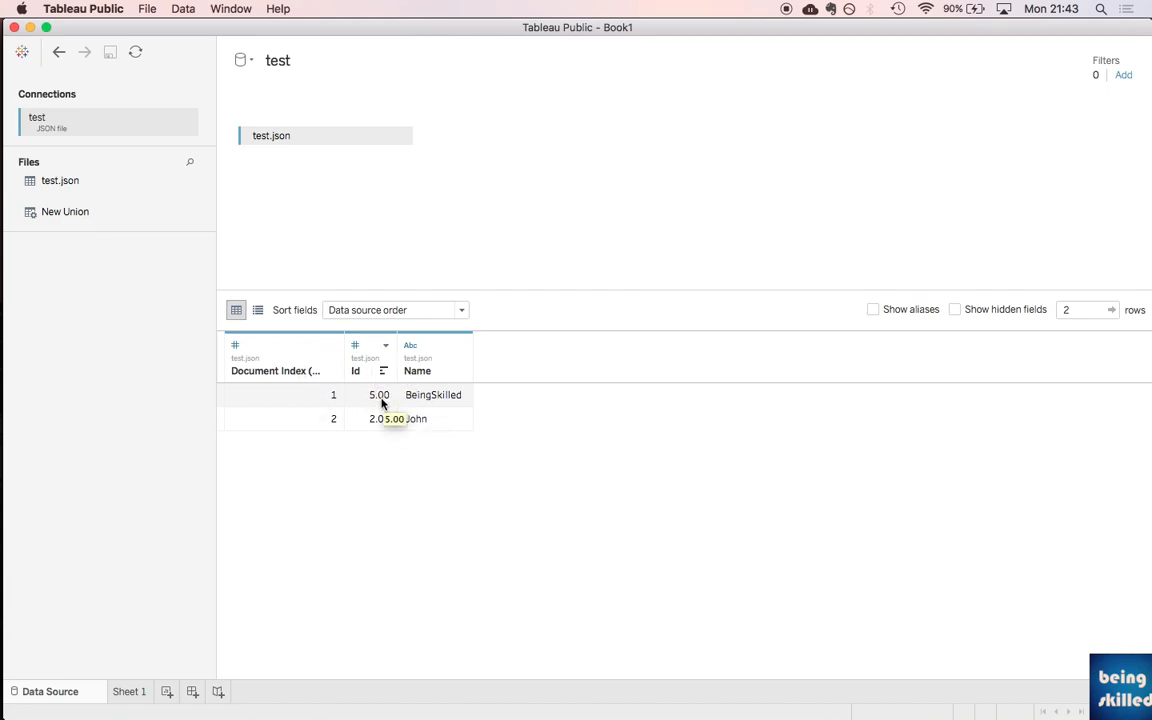
mouse_move(416, 418)
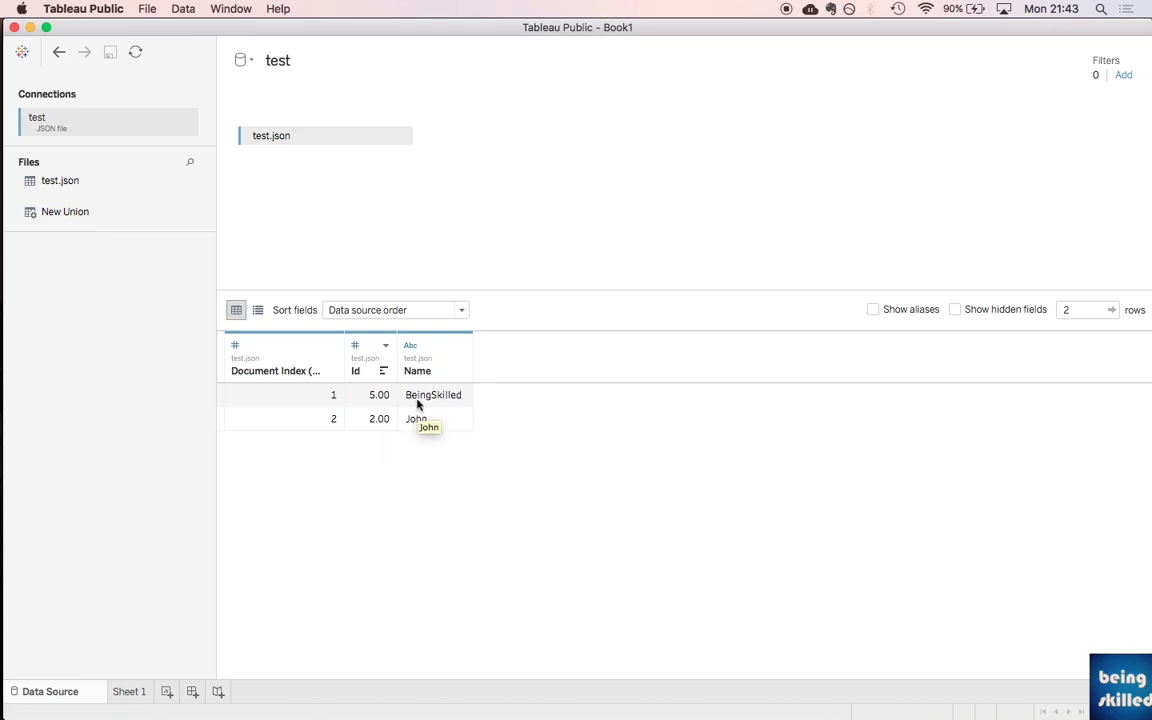
mouse_move(455, 394)
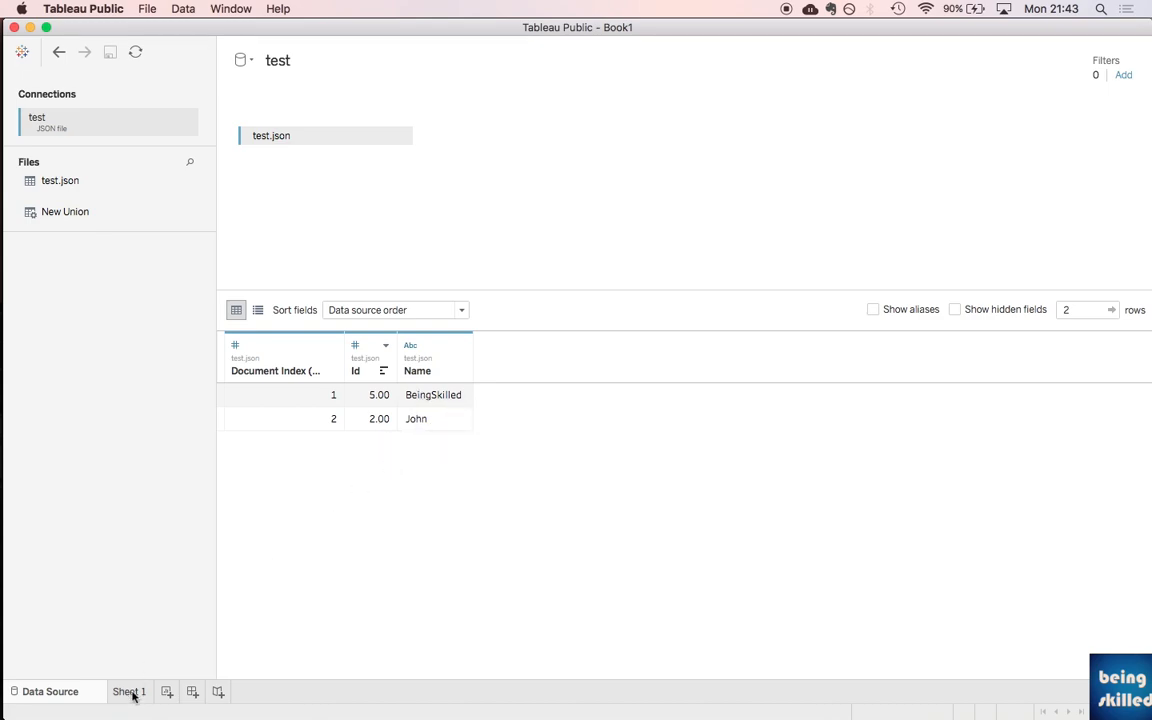
Step: On Sheet 1, put Id and Name on the Rows shelf and check Show Me
click(129, 691)
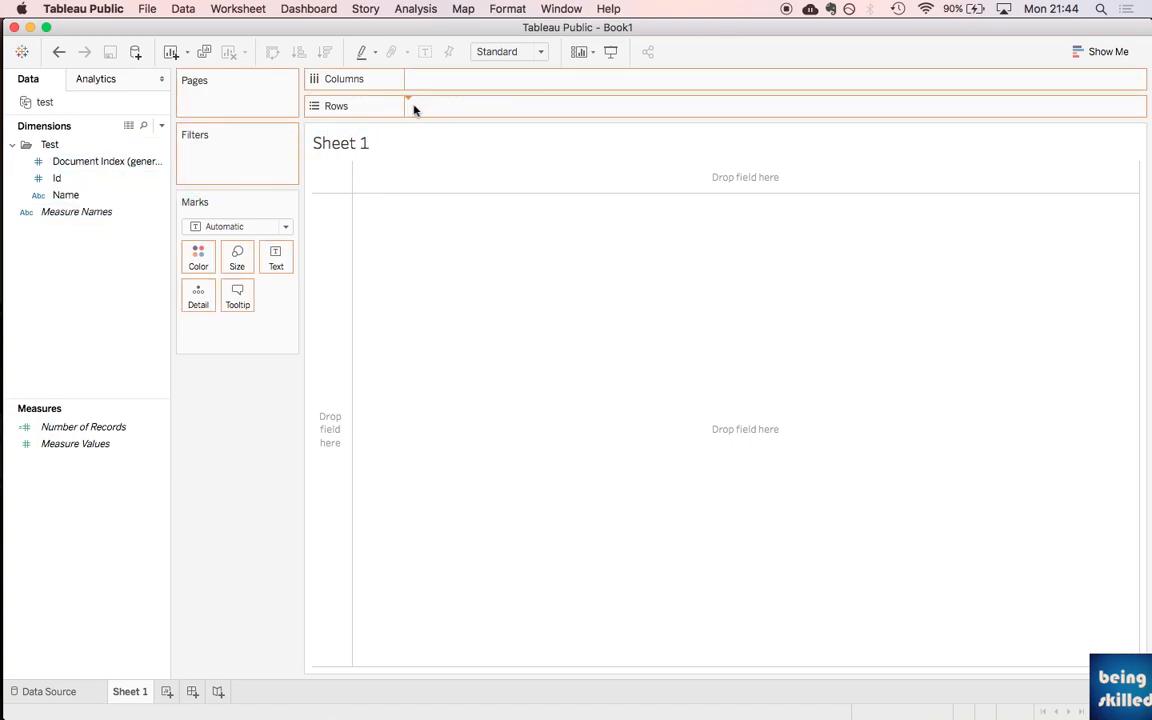
drag(65, 195, 465, 106)
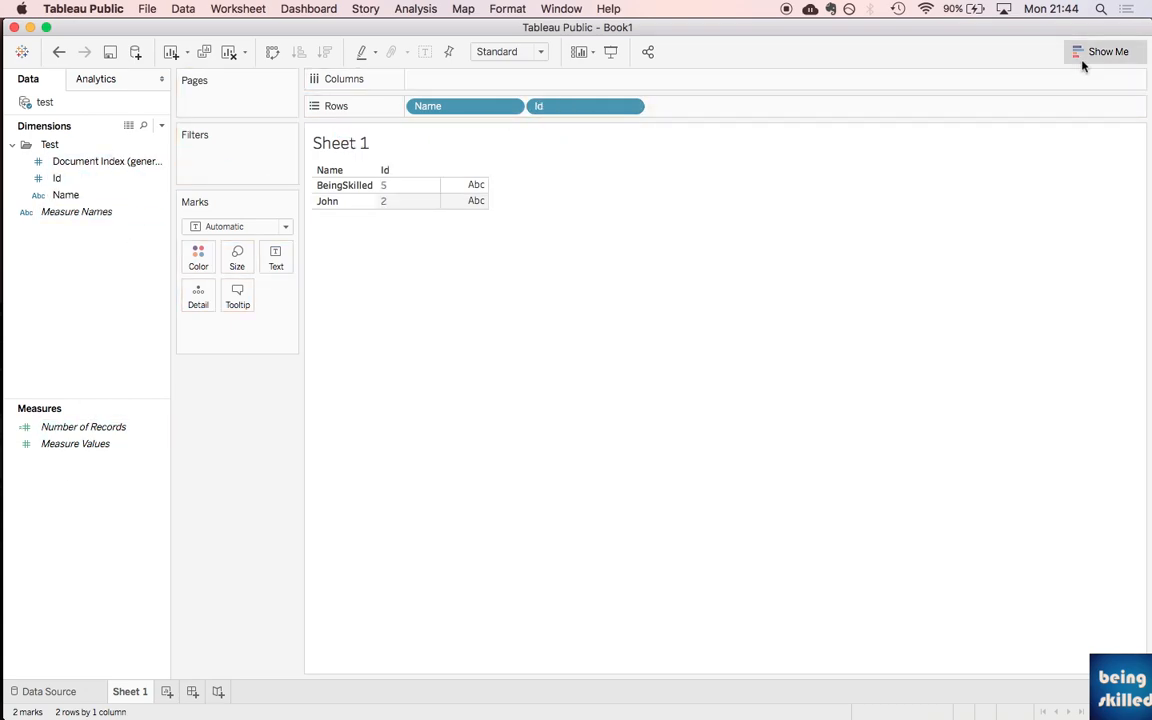
click(1106, 51)
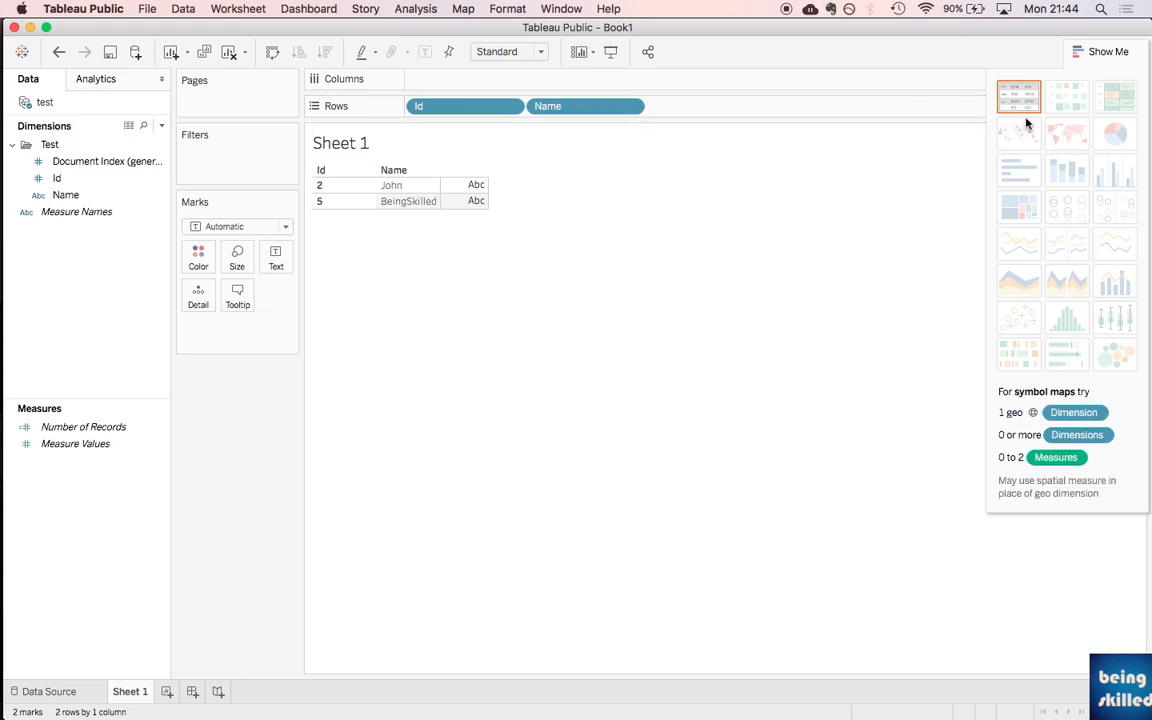
mouse_move(1018, 96)
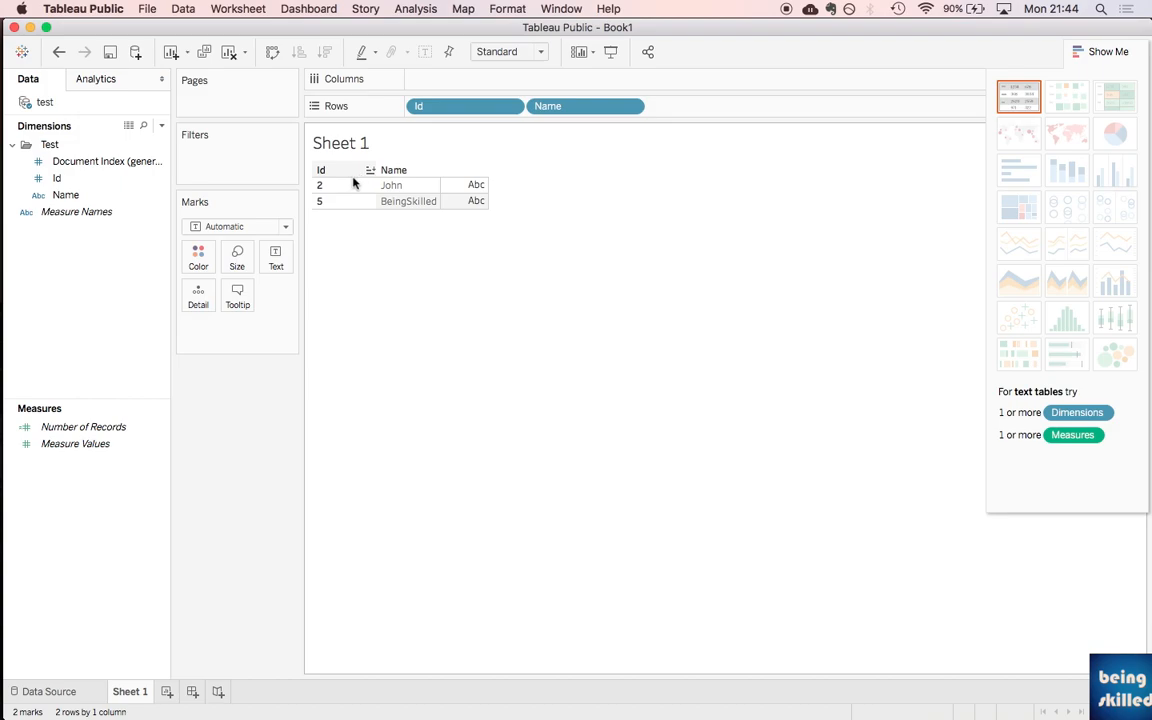
mouse_move(430, 218)
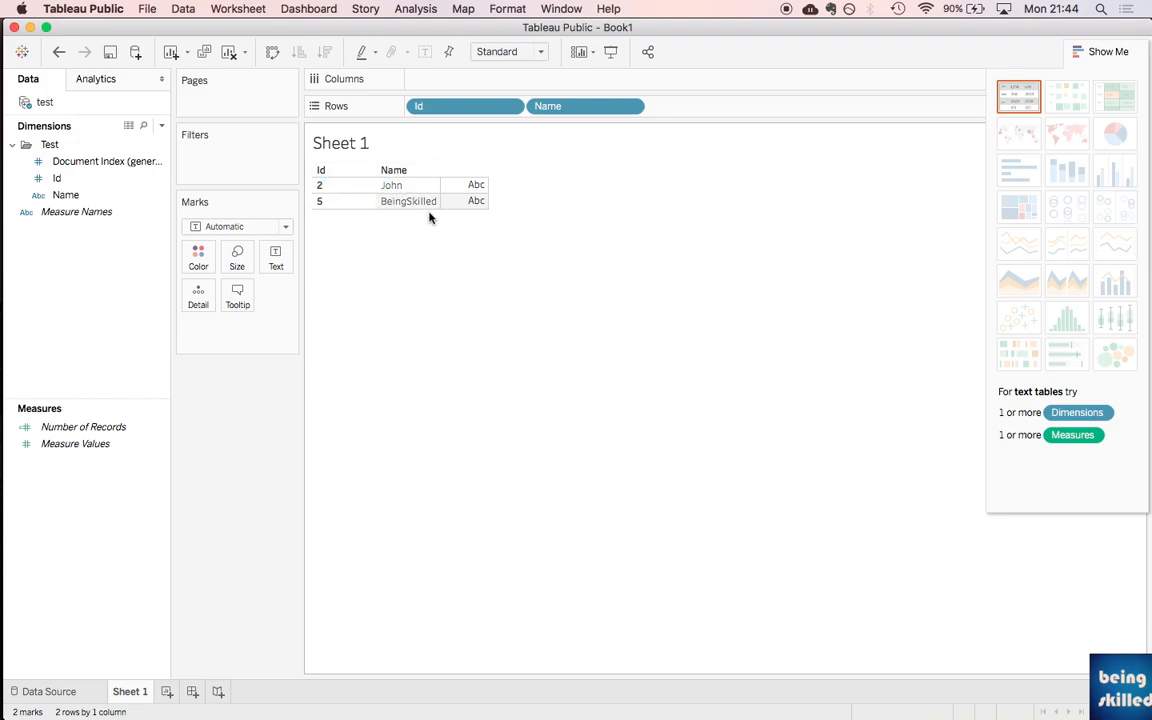
mouse_move(447, 189)
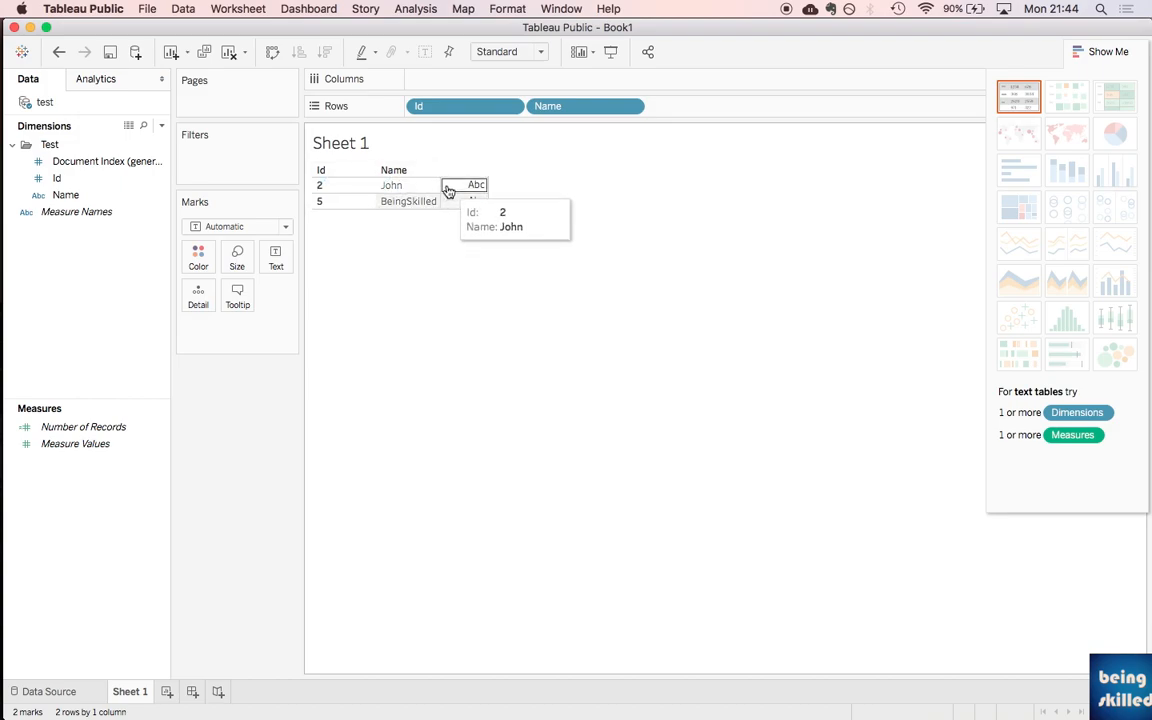